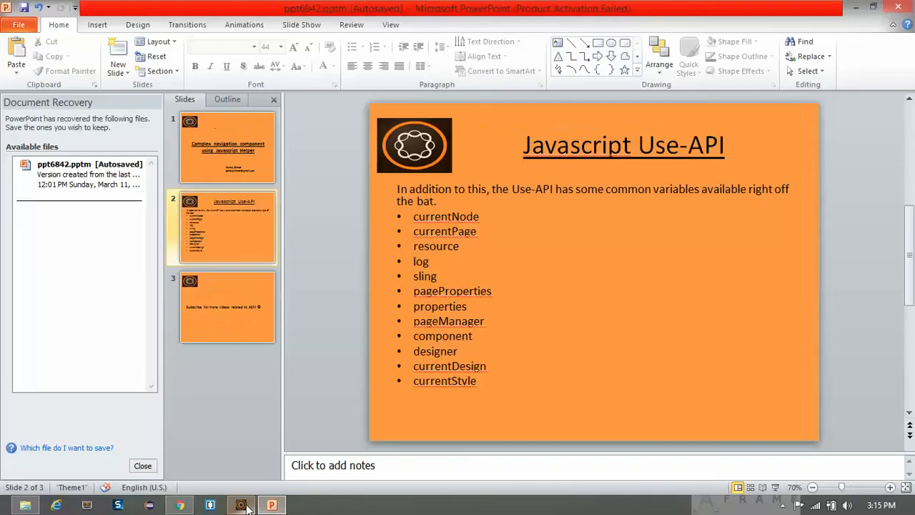
Switch from the slides to the browser and go to CRXDE Lite via crx/de
click(180, 504)
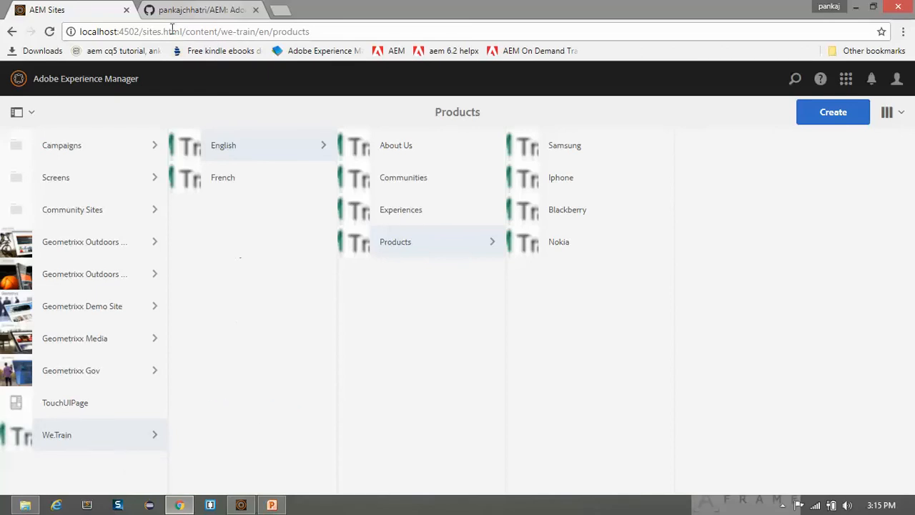
text(crx/de/index.jsp#/apps/training/componen)
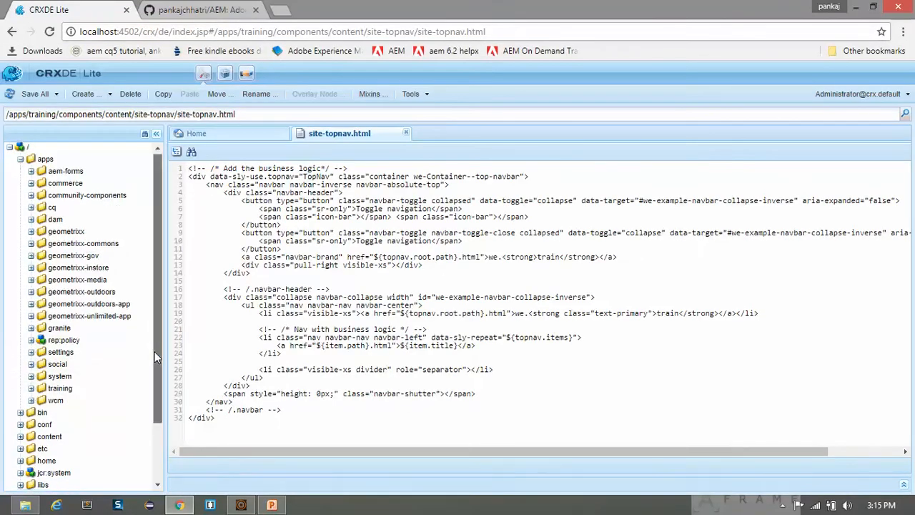
Create an empty file topnav.js under the site-topnav component, then move to the GitHub tab
scroll(down, 3)
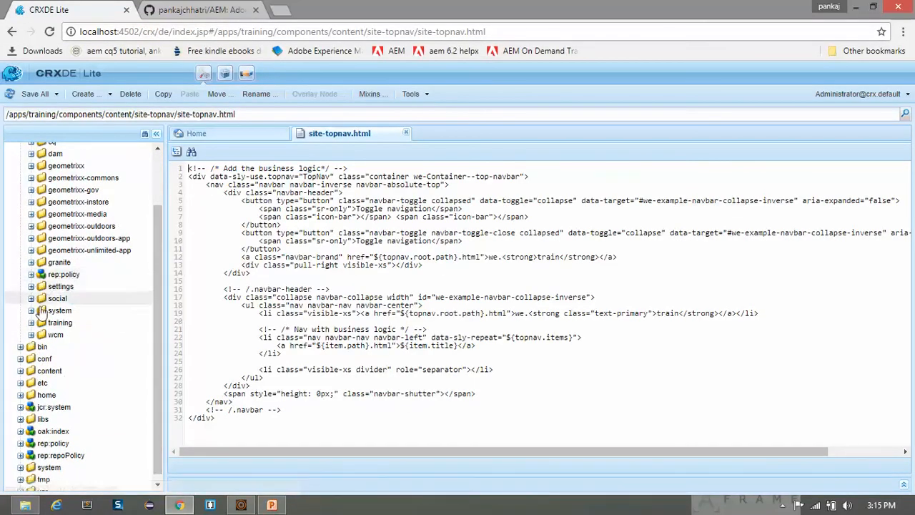
click(31, 322)
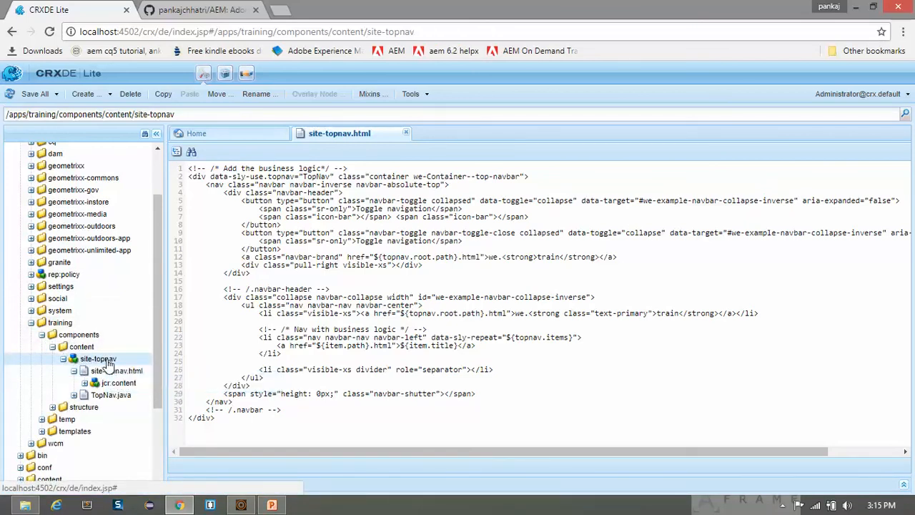
right_click(97, 358)
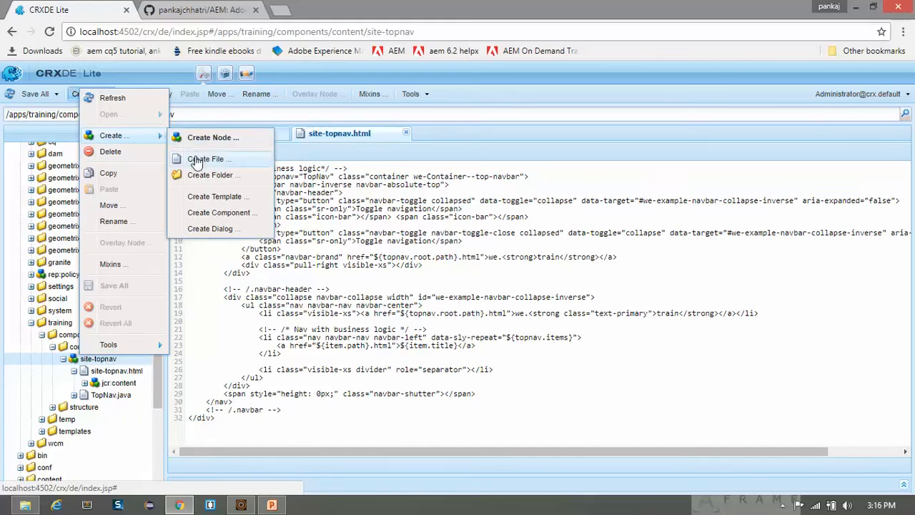
click(209, 158)
text(topnav.js)
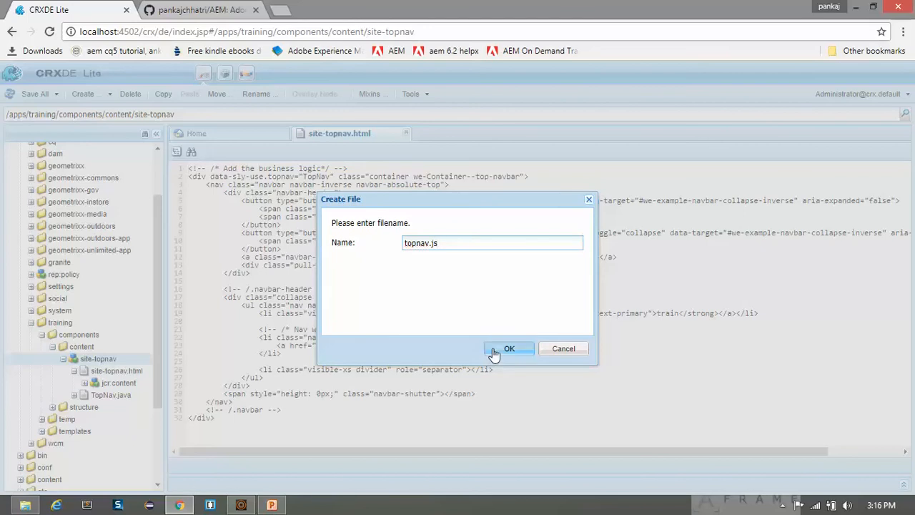
click(509, 349)
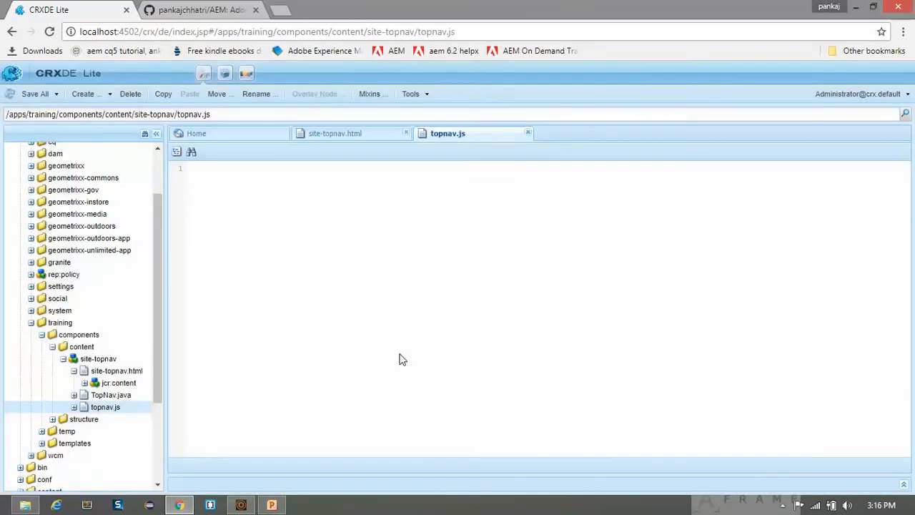
click(201, 8)
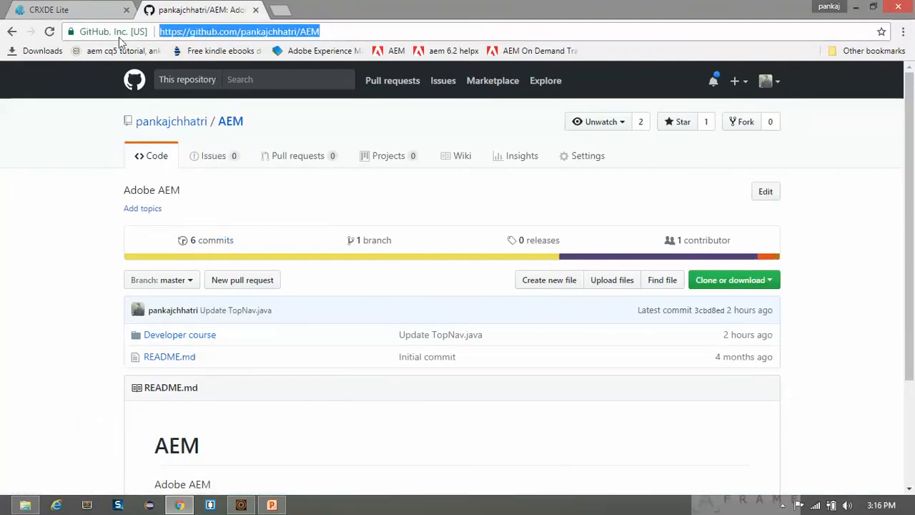
Navigate Developer course > Chapter 10 > Lab Activity - I > Task 4 and open the sample topnav.js
click(180, 334)
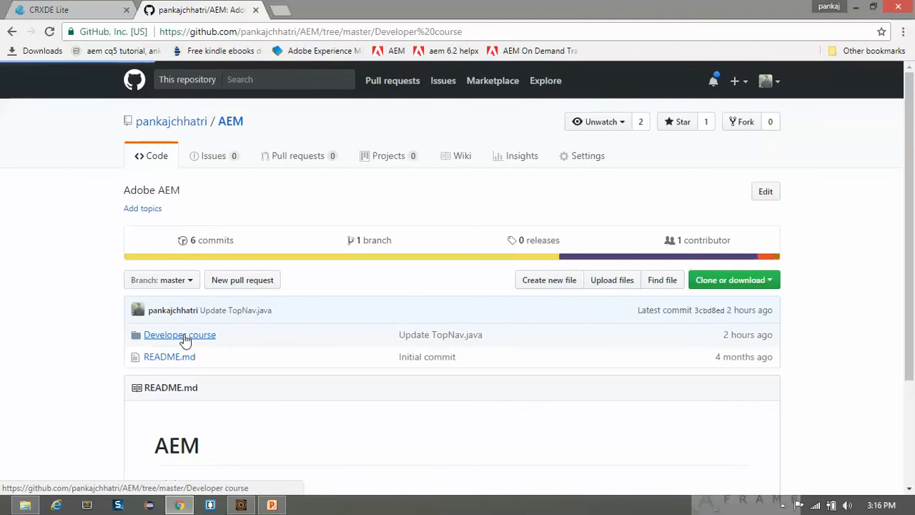
click(180, 334)
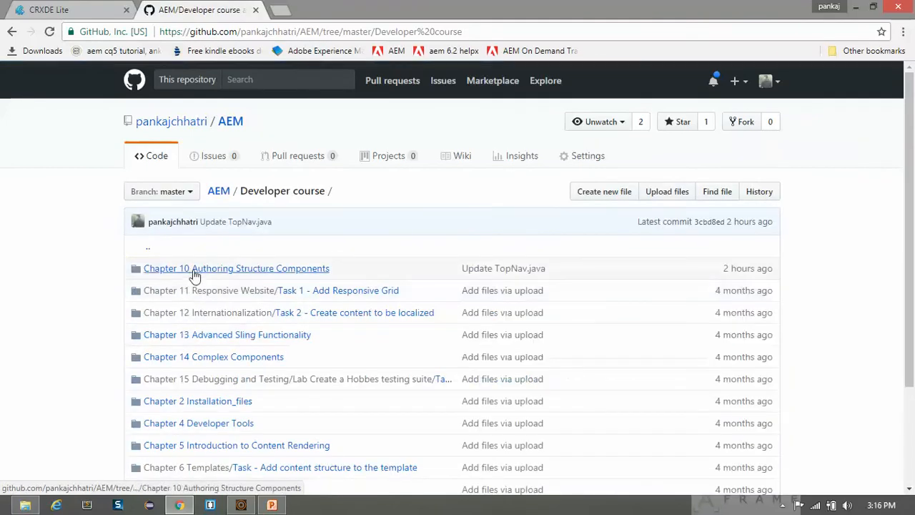
click(236, 268)
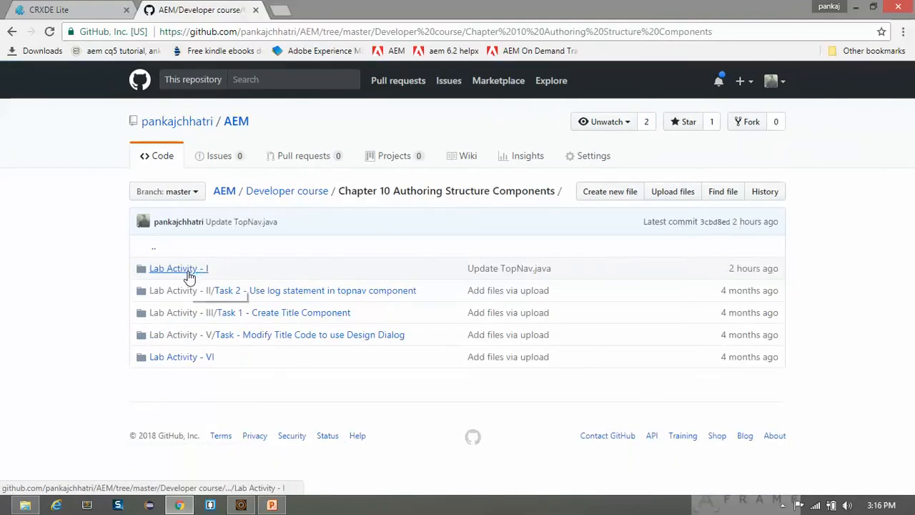
click(178, 269)
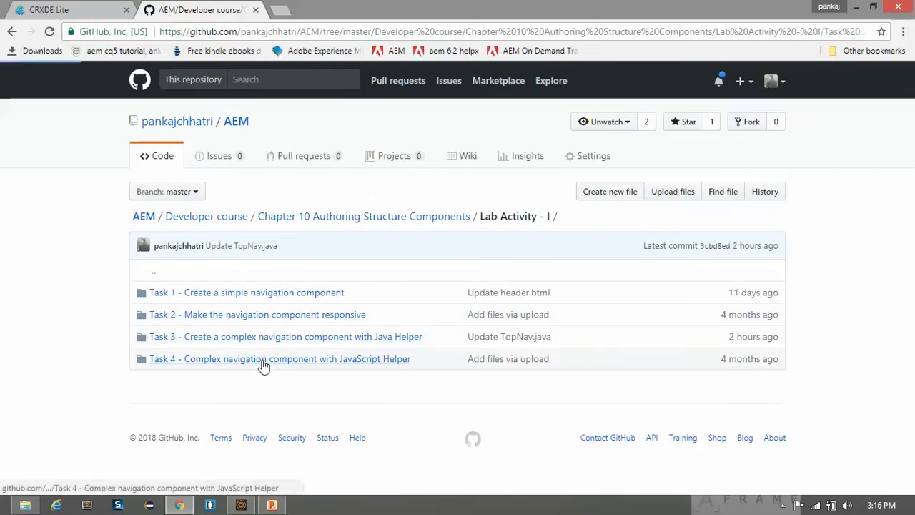
click(278, 357)
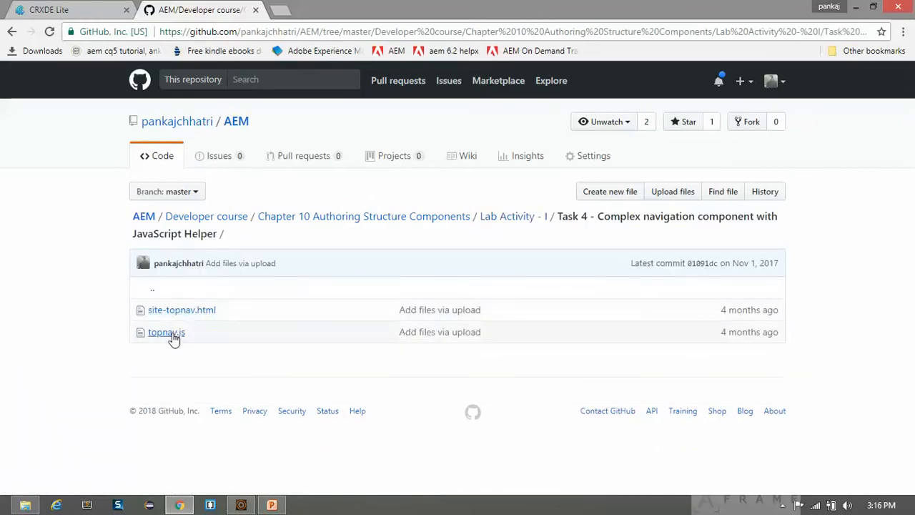
click(166, 332)
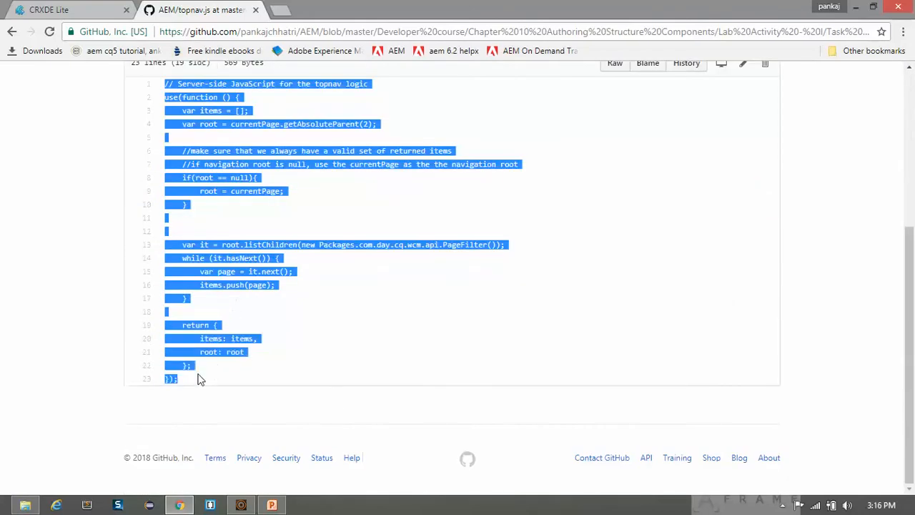
Paste the sample use(function) script into topnav.js in CRXDE Lite and save it
click(49, 9)
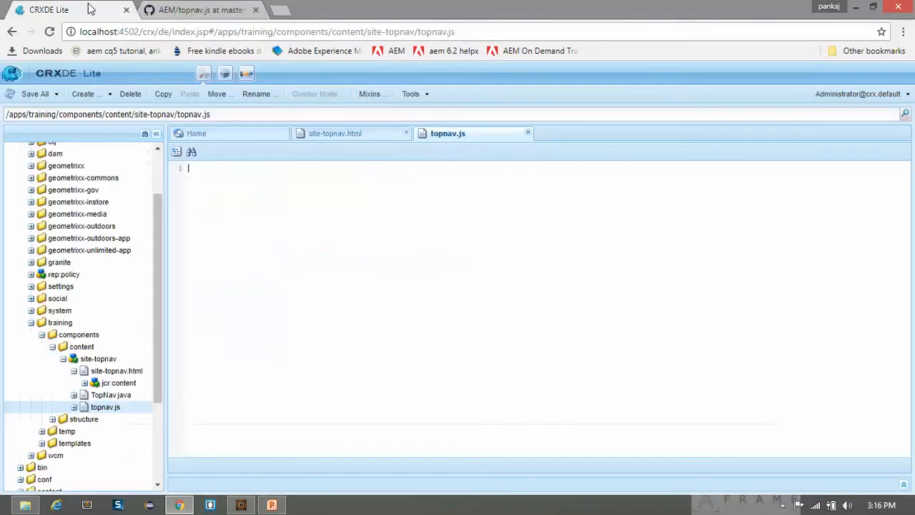
mouse_move(307, 269)
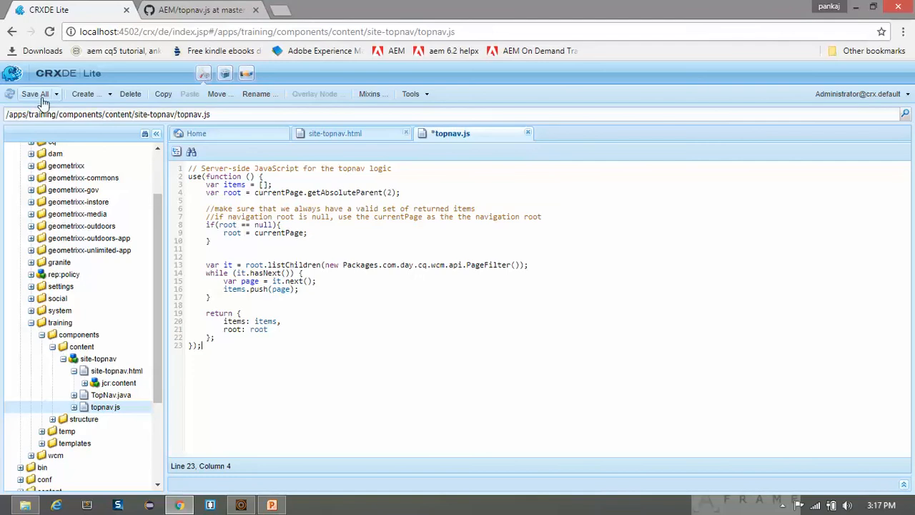
click(34, 94)
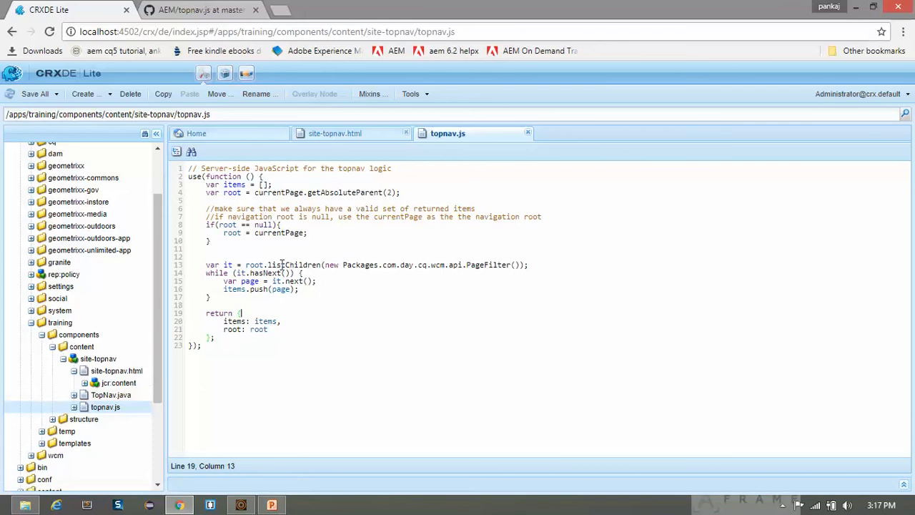
click(188, 178)
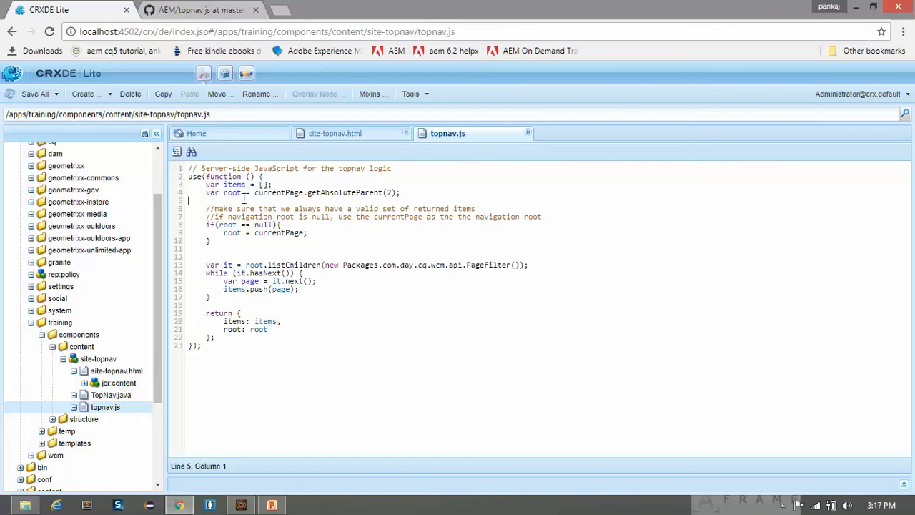
mouse_move(260, 192)
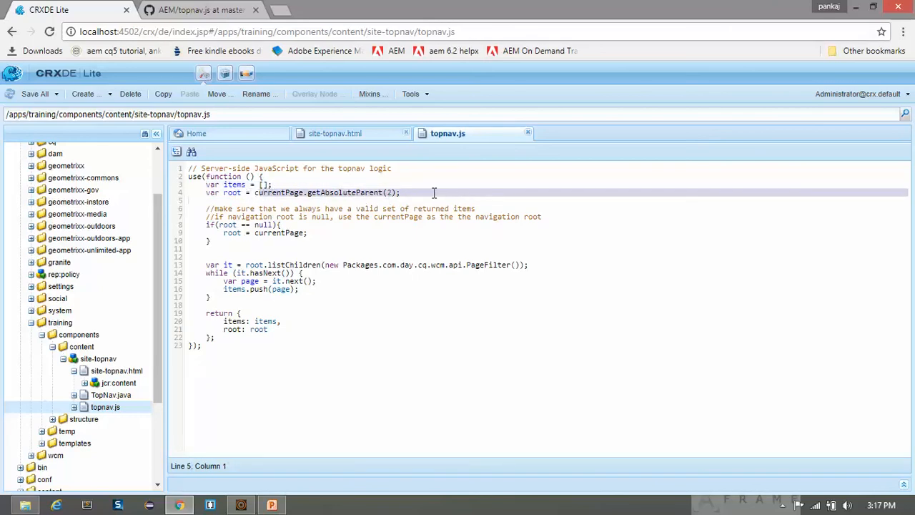
Review the script returning items and root, selecting the listChildren loop that pushes child pages
click(383, 191)
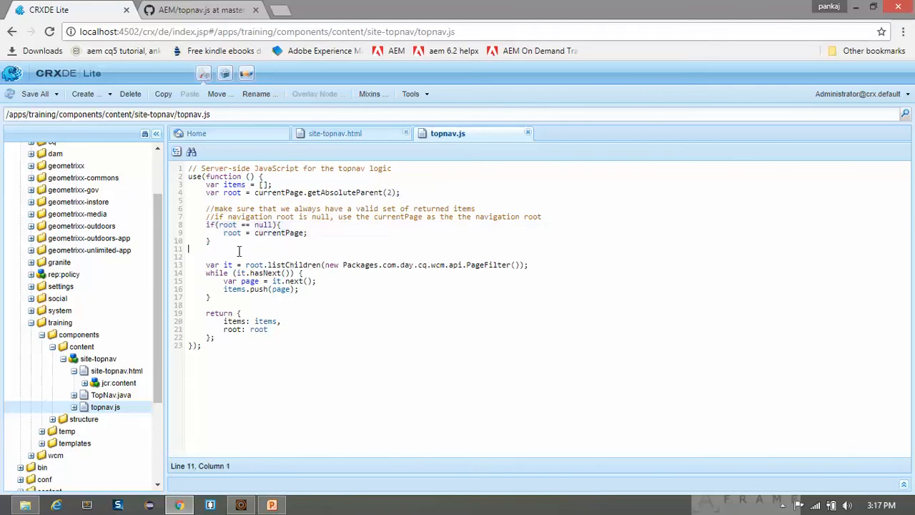
mouse_move(270, 261)
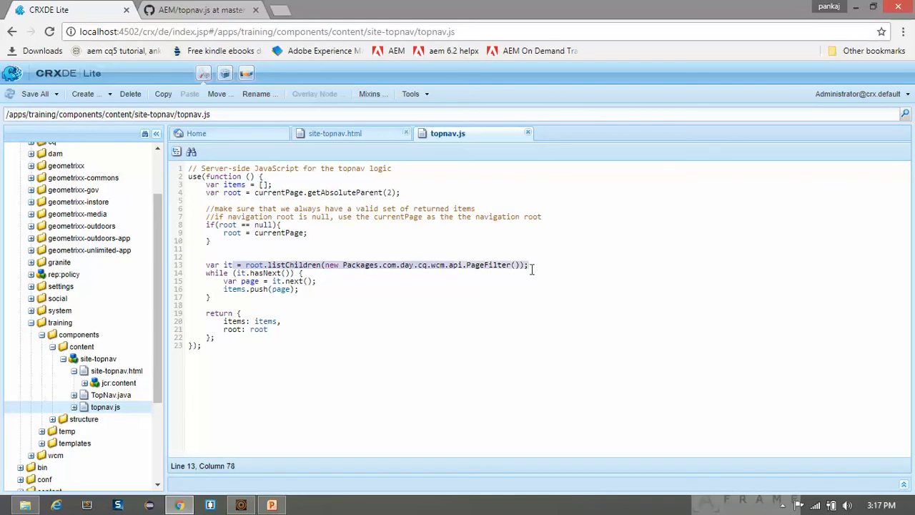
click(340, 264)
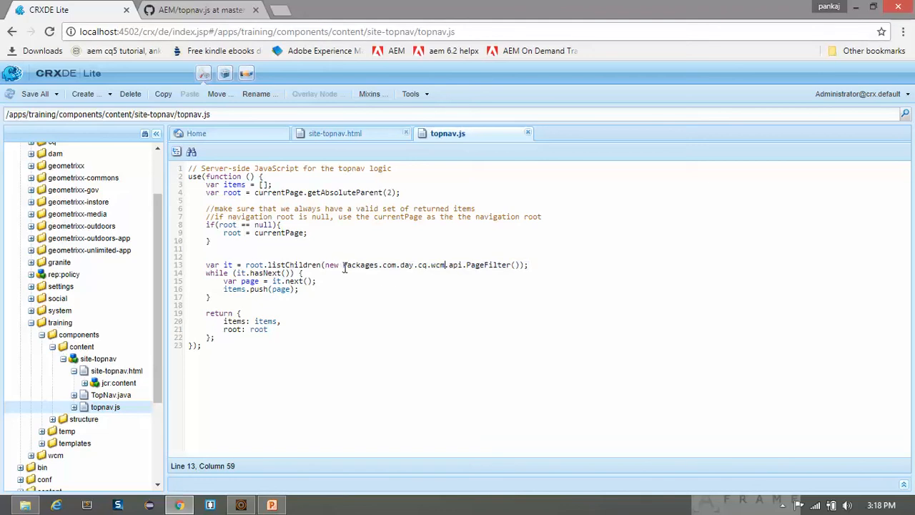
double_click(359, 265)
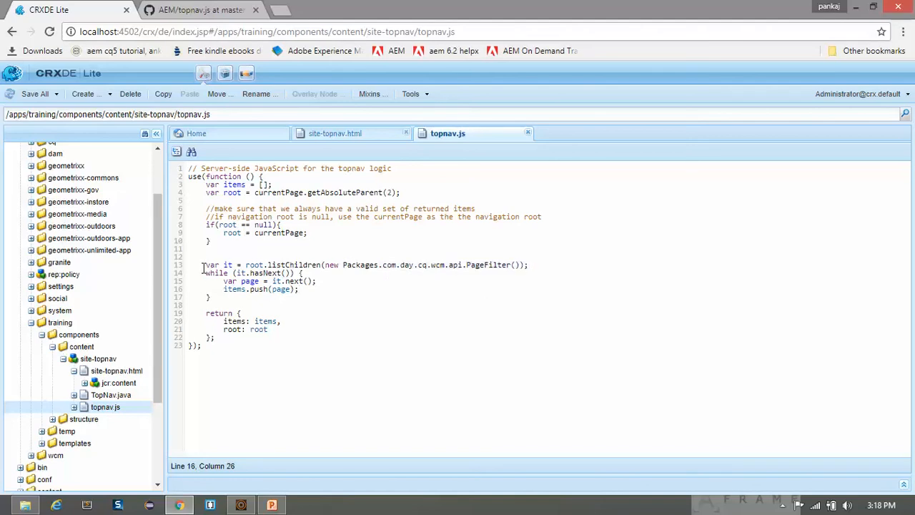
drag(203, 264, 223, 289)
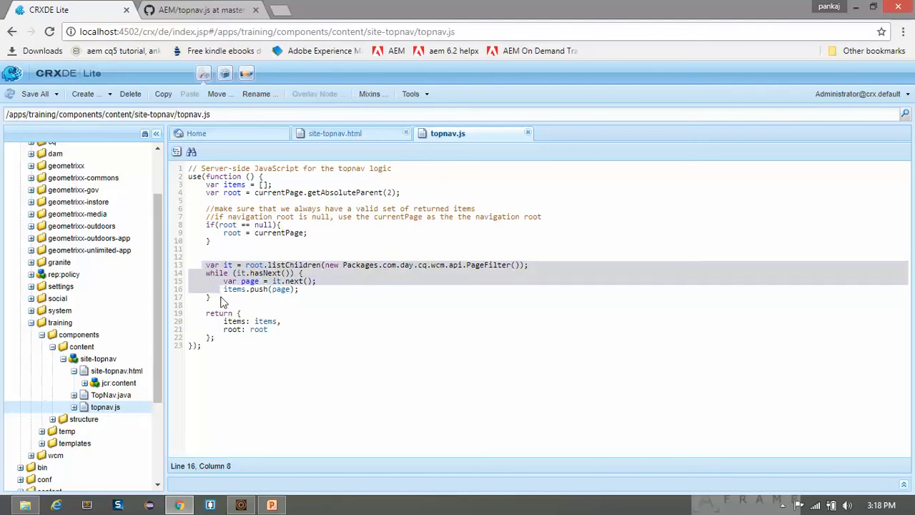
In site-topnav.html set data-sly-use.topnav to topnav.js and repeat the li over ${topnav.items}, then save
click(117, 370)
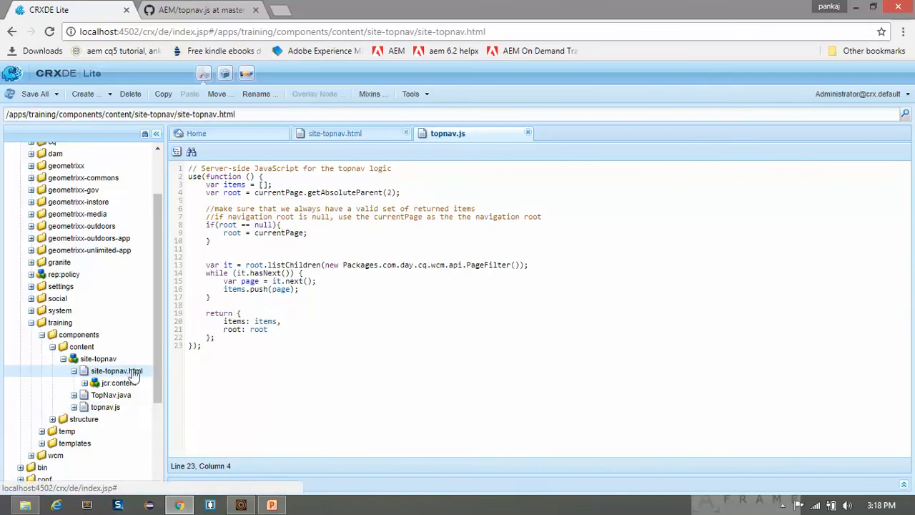
click(339, 133)
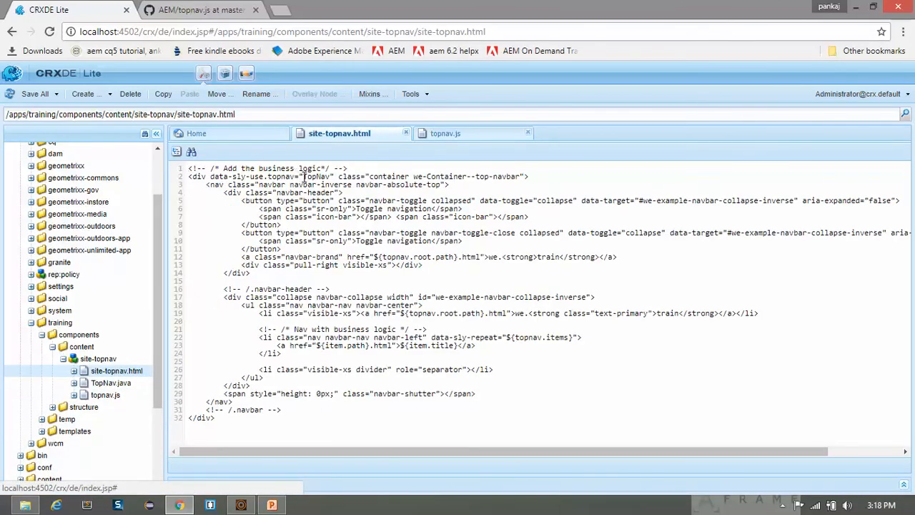
double_click(314, 177)
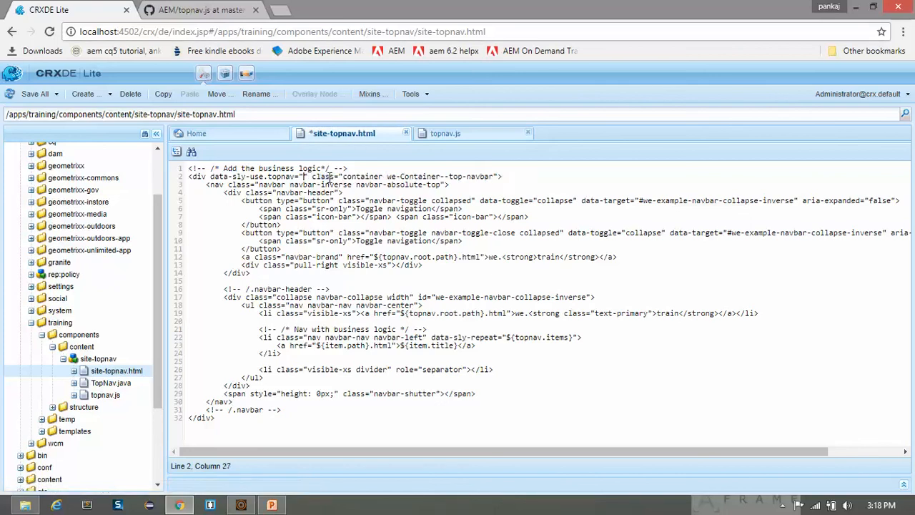
text(oop)
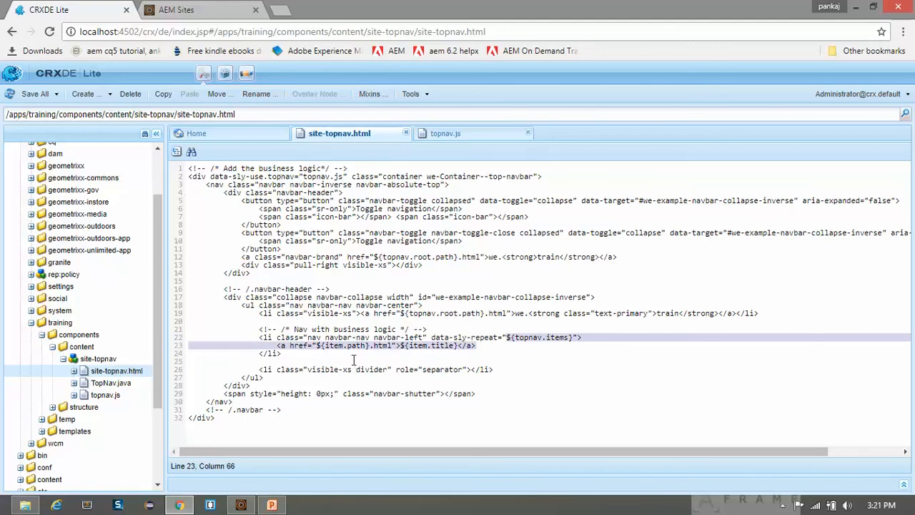
click(260, 337)
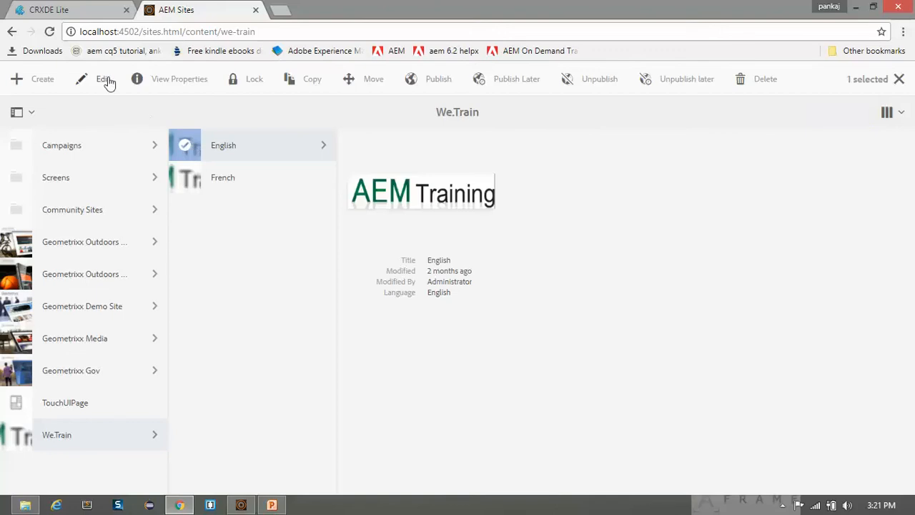
Edit the We.Train English page, follow Products in the top nav, then return to Sites and edit the We.Train root page
click(103, 79)
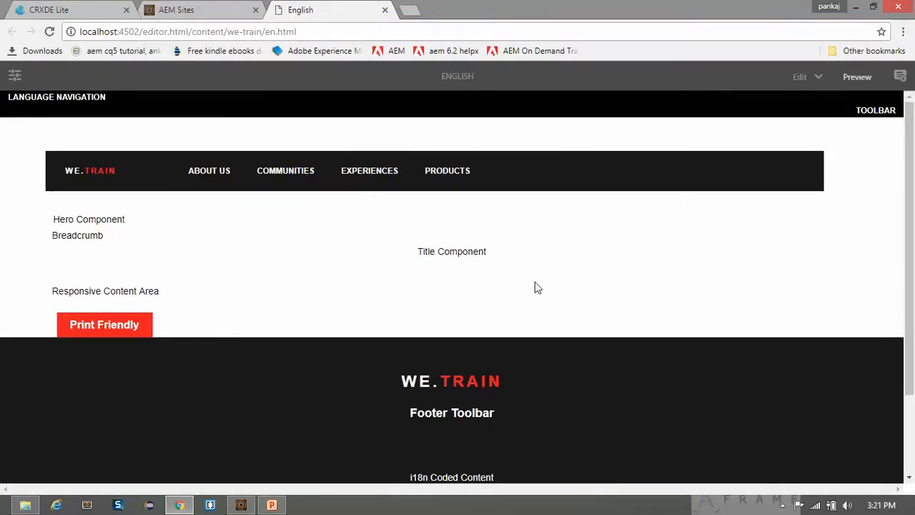
mouse_move(320, 210)
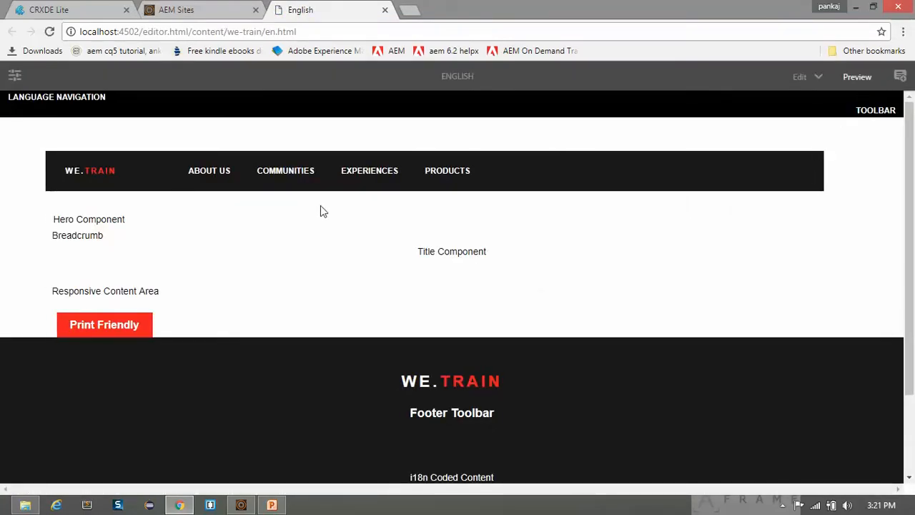
mouse_move(208, 170)
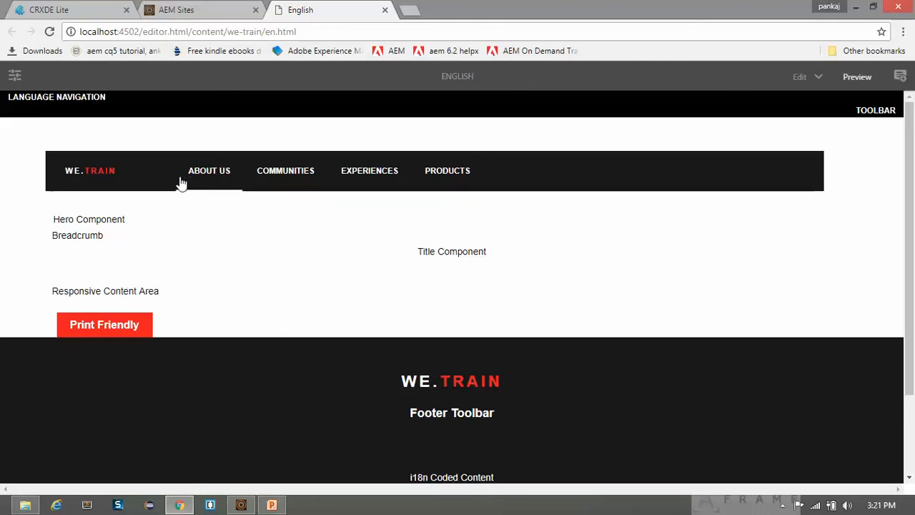
mouse_move(446, 170)
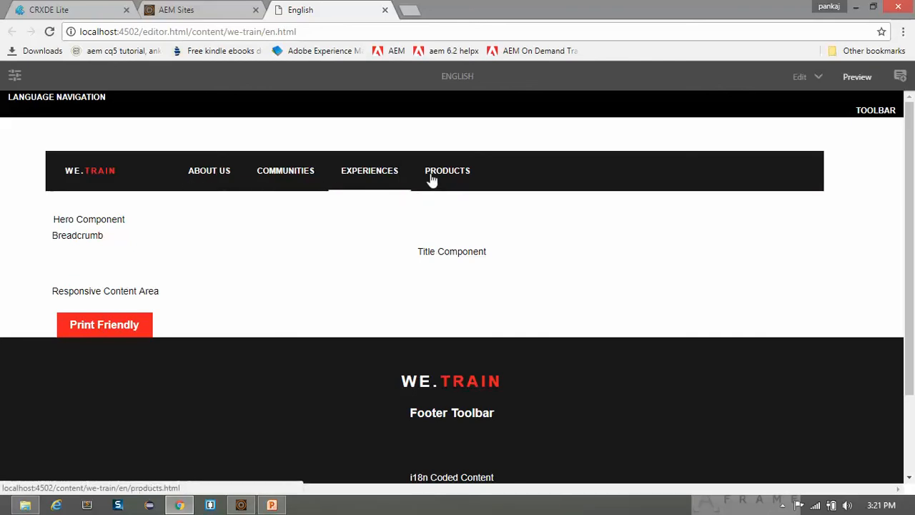
click(447, 170)
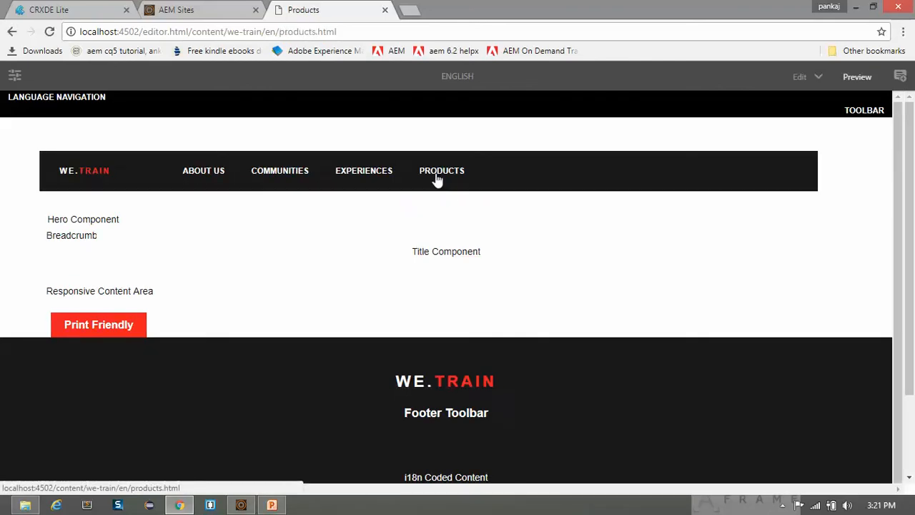
click(441, 170)
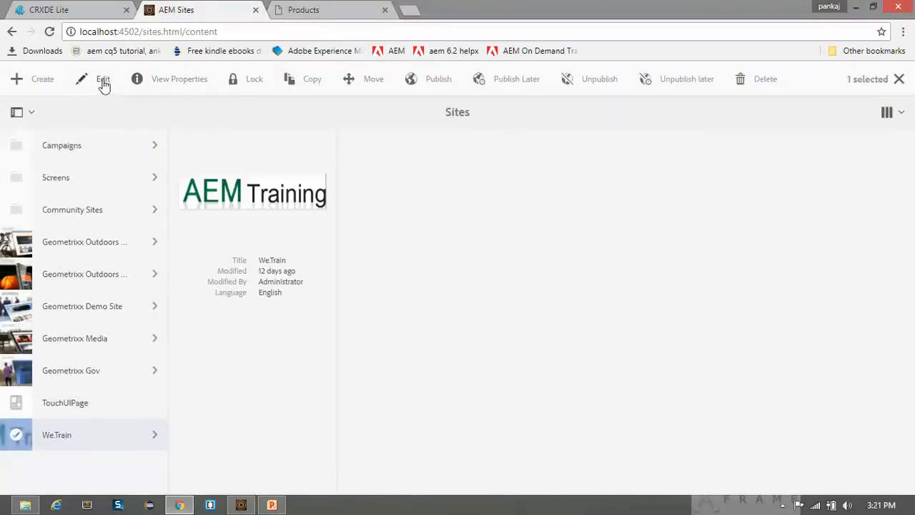
click(103, 79)
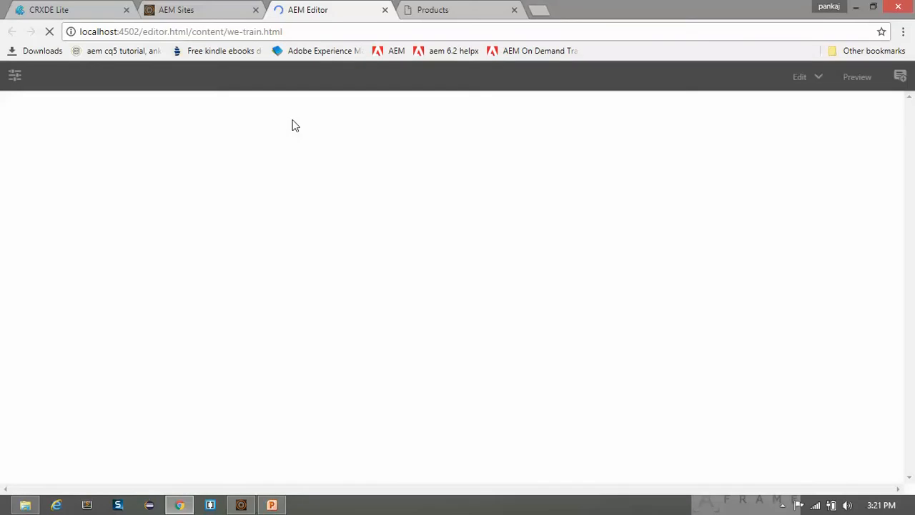